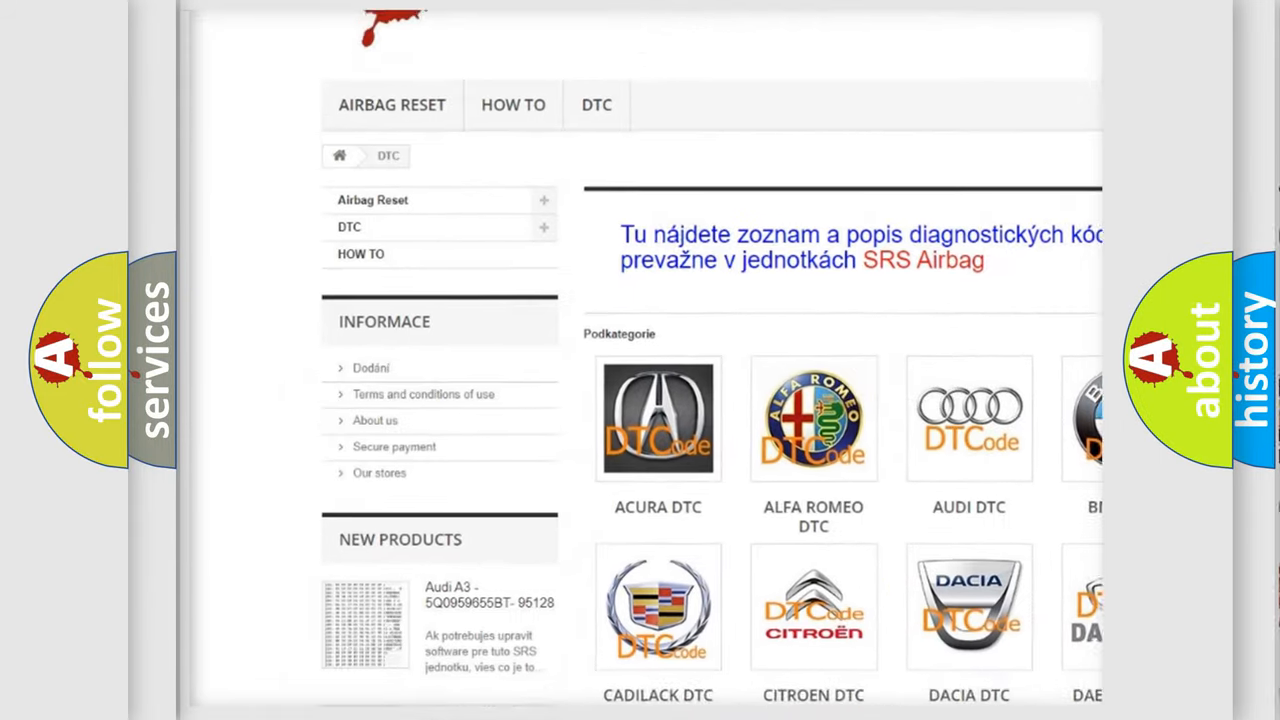
{"action": "scroll", "scroll_direction": "down", "scroll_amount": 3}
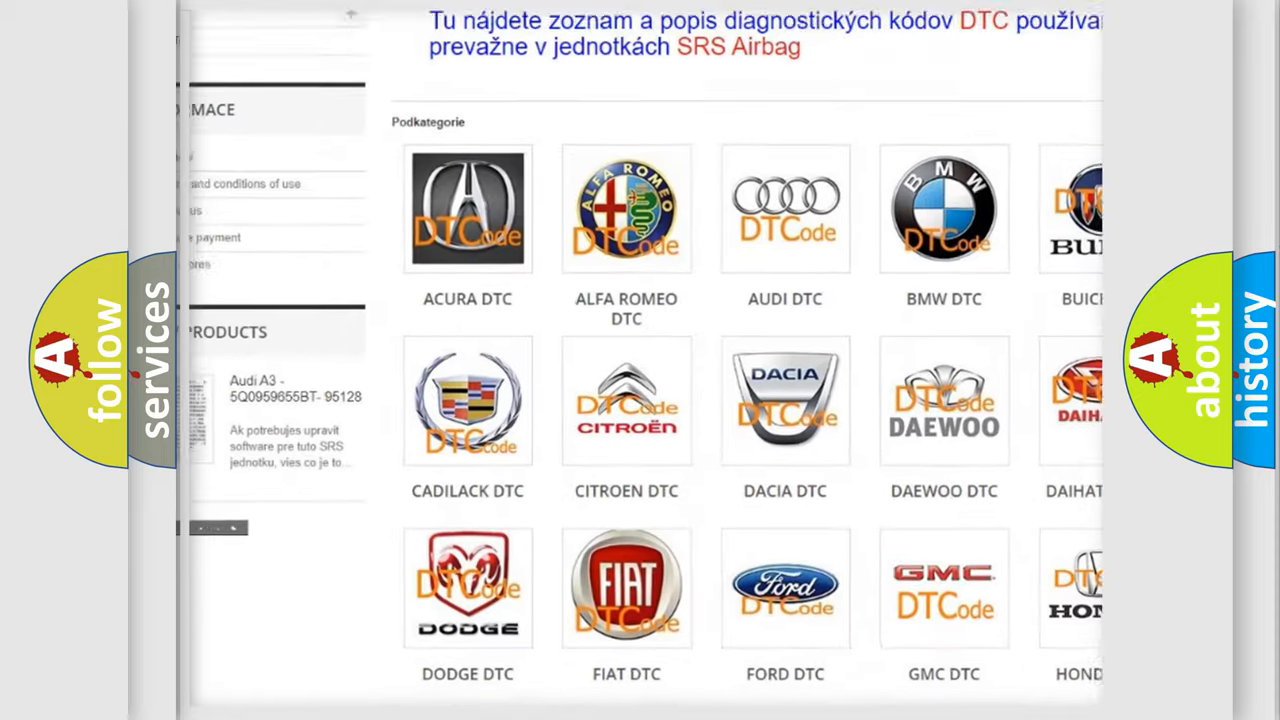
{"action": "scroll", "scroll_direction": "down", "scroll_amount": 3}
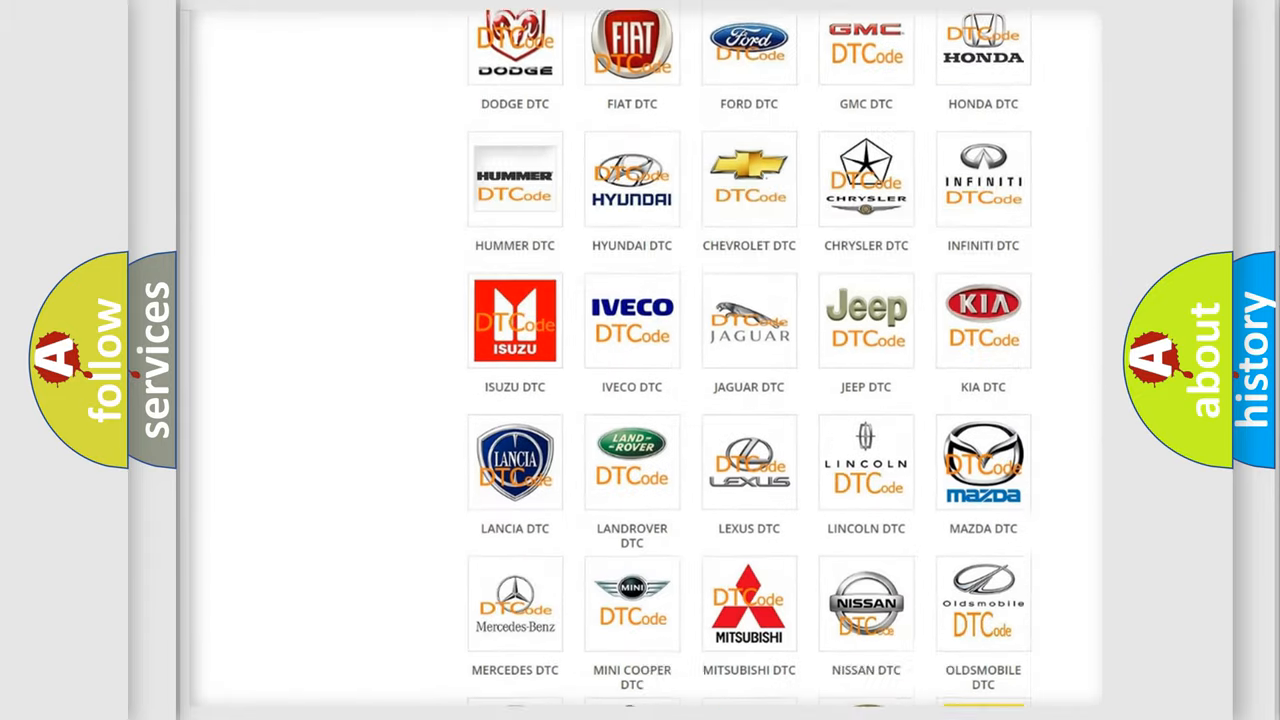
{"action": "scroll", "scroll_direction": "down", "scroll_amount": 3}
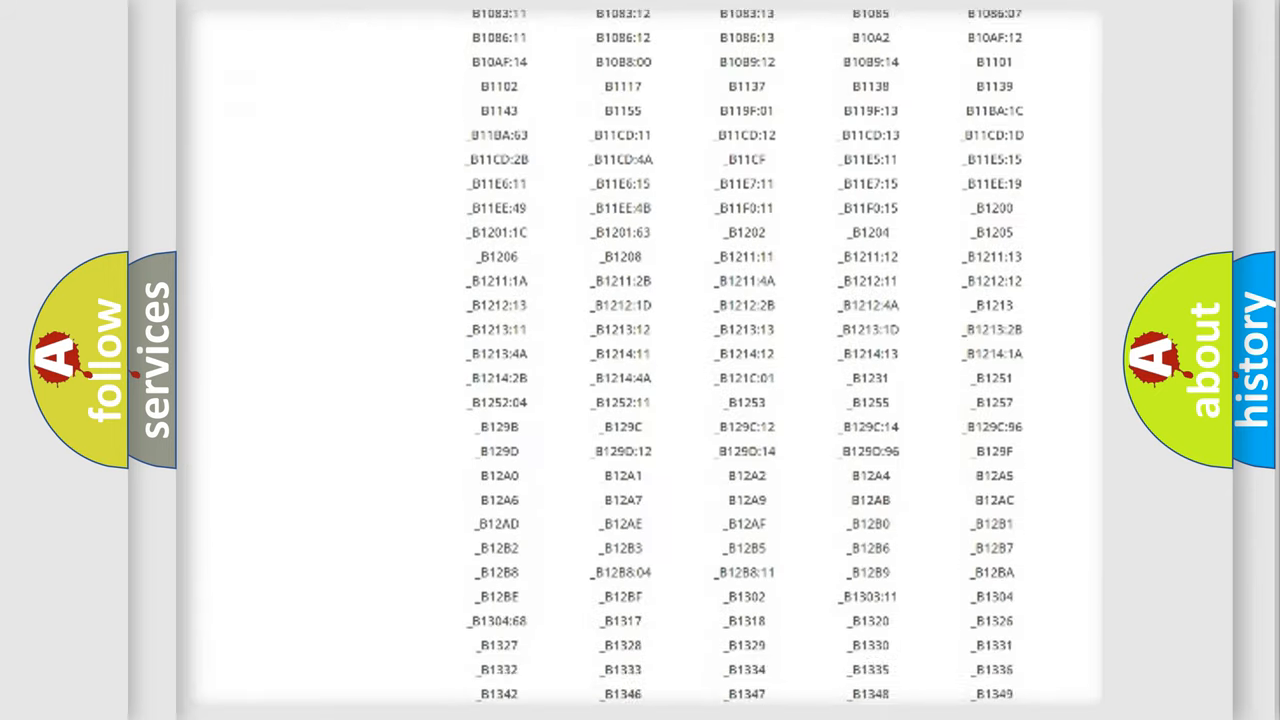
{"action": "scroll", "scroll_direction": "down", "scroll_amount": 3}
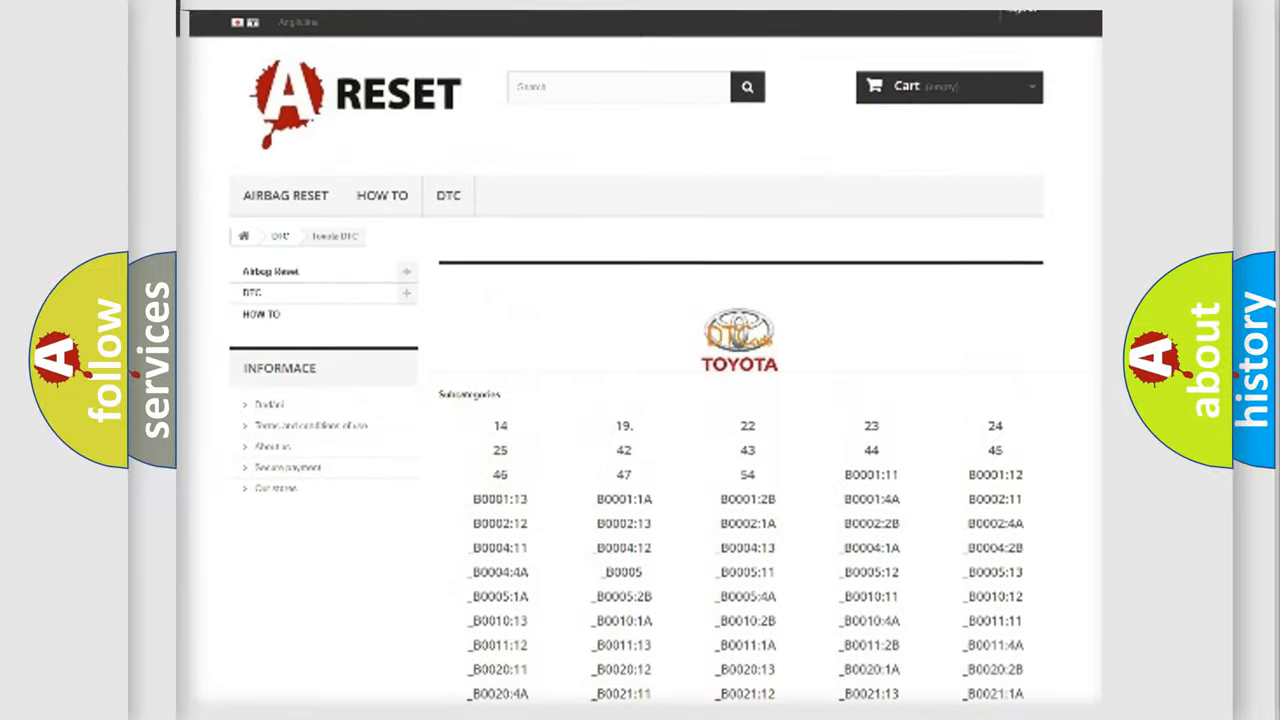
{"action": "scroll", "scroll_direction": "up", "scroll_amount": 3}
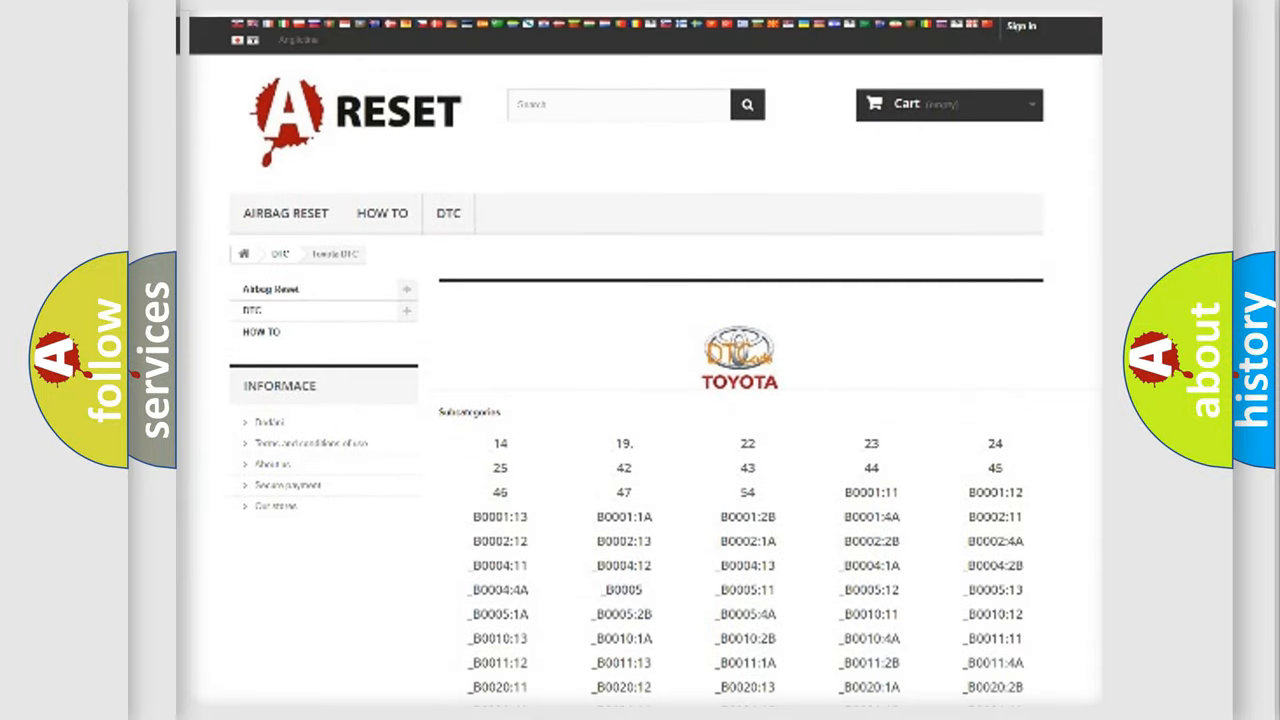